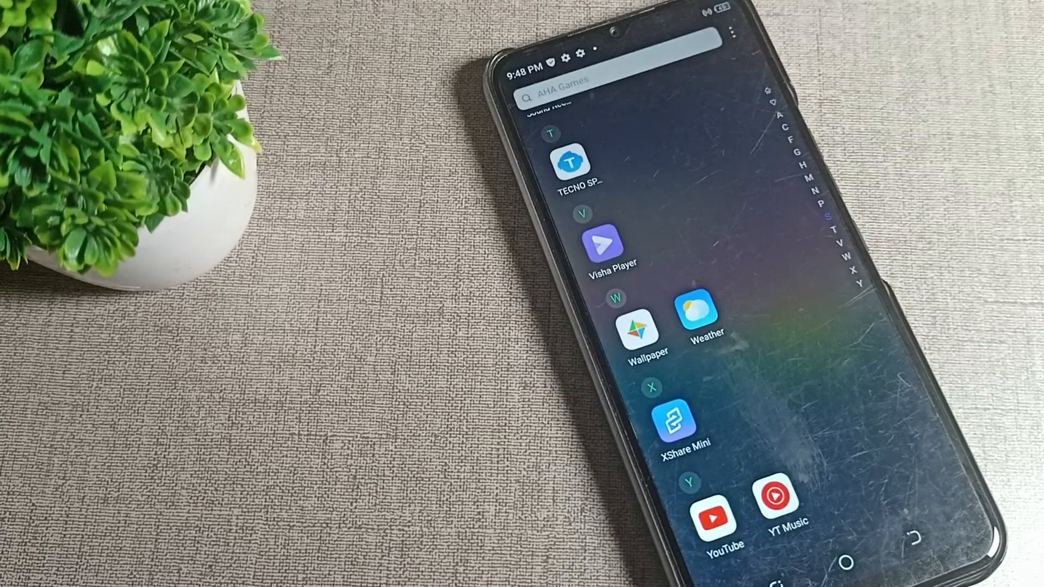
# Step: Scroll the app drawer to reach the Settings app
pyautogui.scroll(-3)
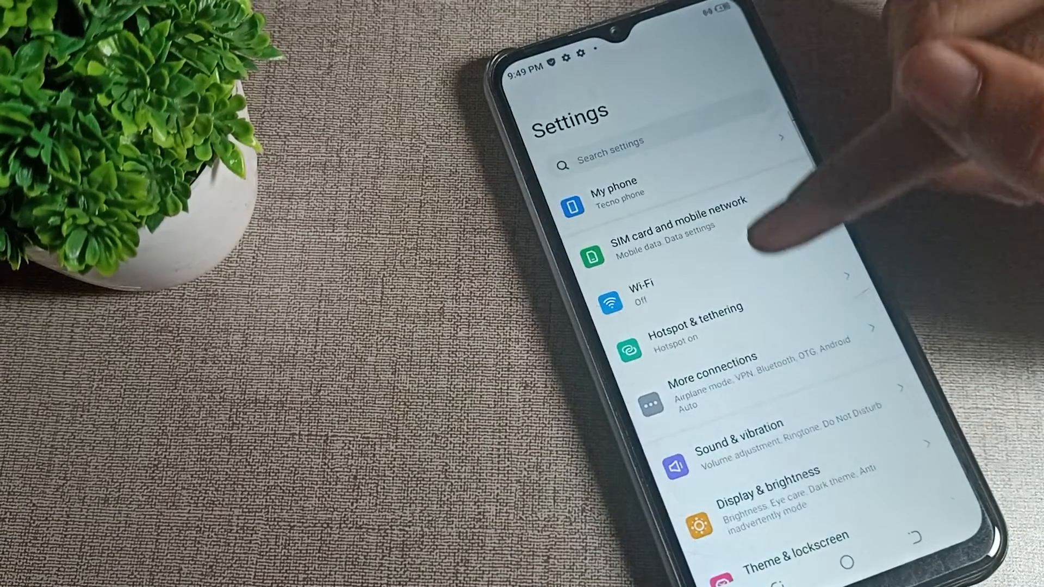
pyautogui.scroll(-3)
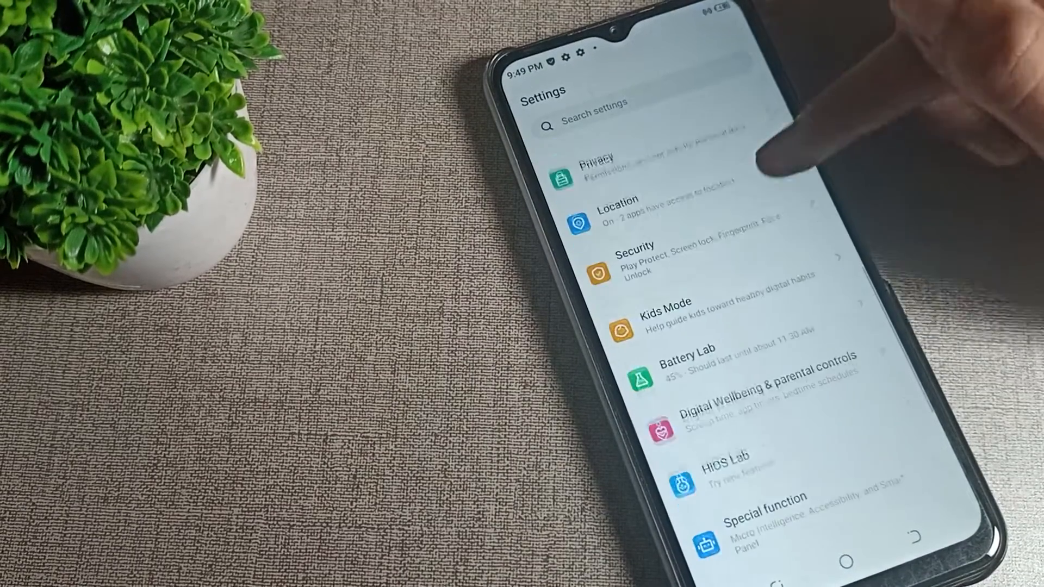
pyautogui.scroll(-3)
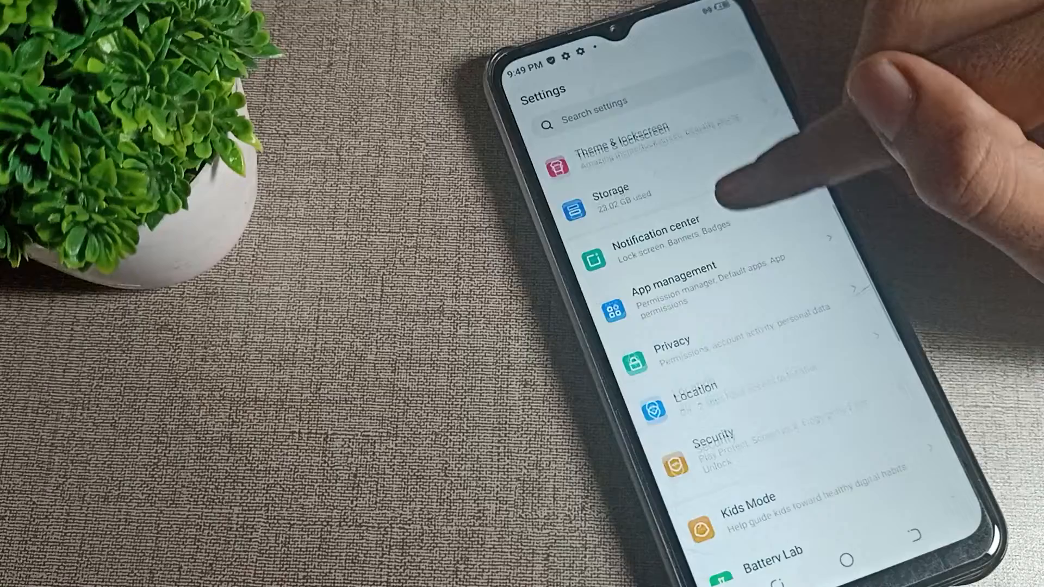
pyautogui.scroll(-3)
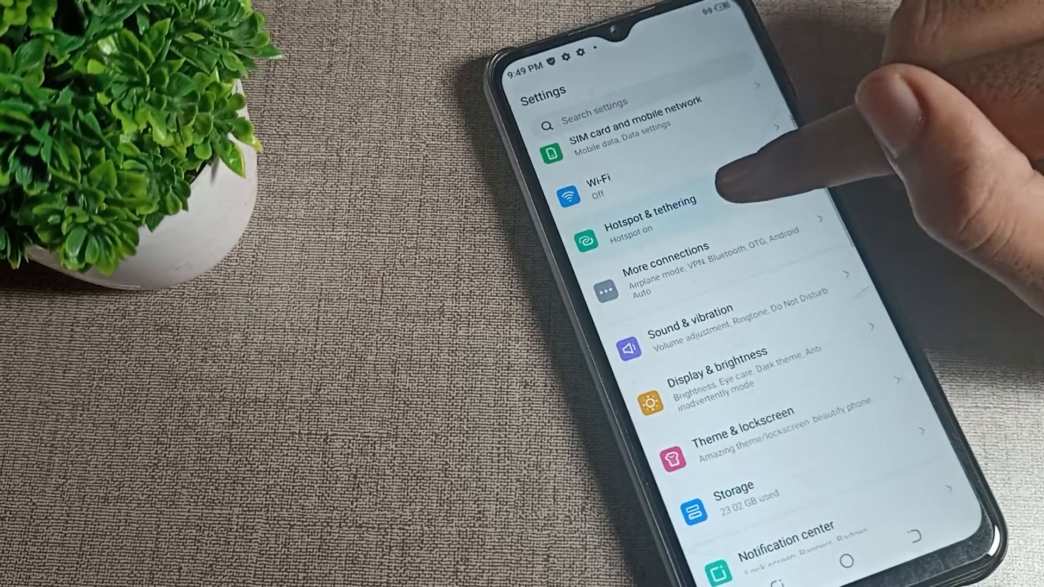
# Step: Turn off the Personal hotspot from Hotspot & tethering, removing the Share hotspot option
pyautogui.click(629, 219)
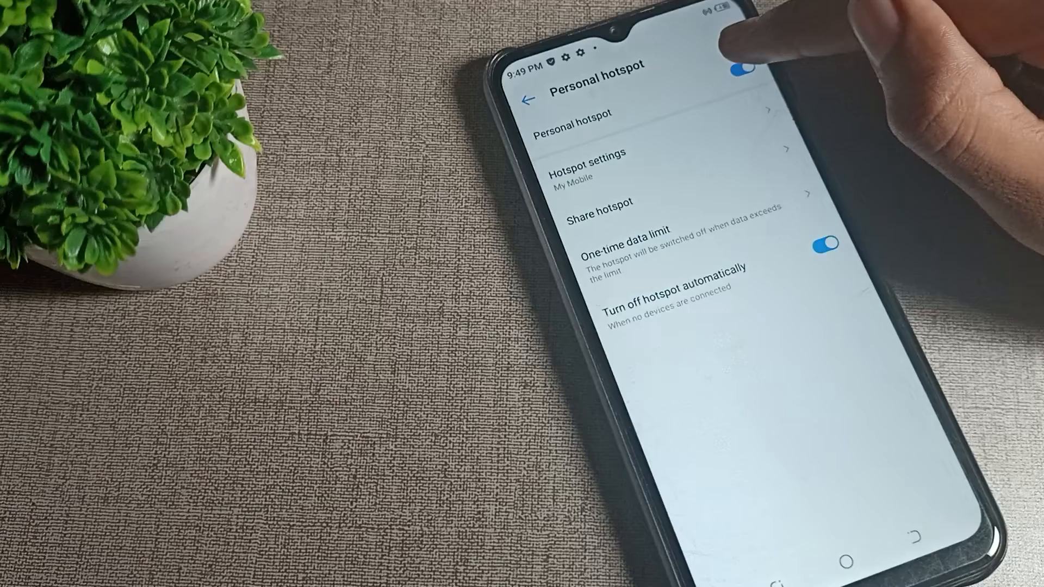
pyautogui.click(736, 72)
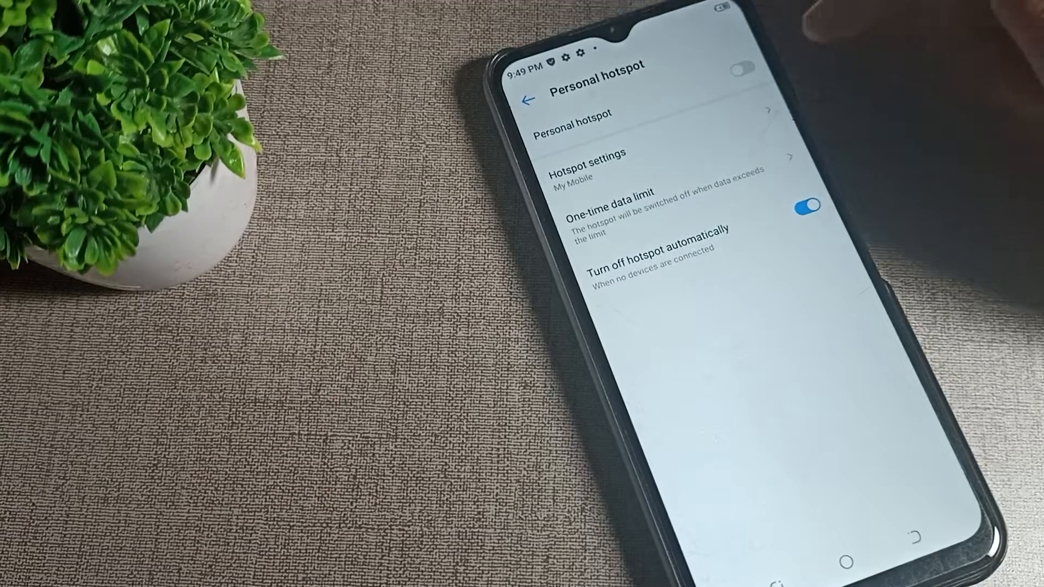